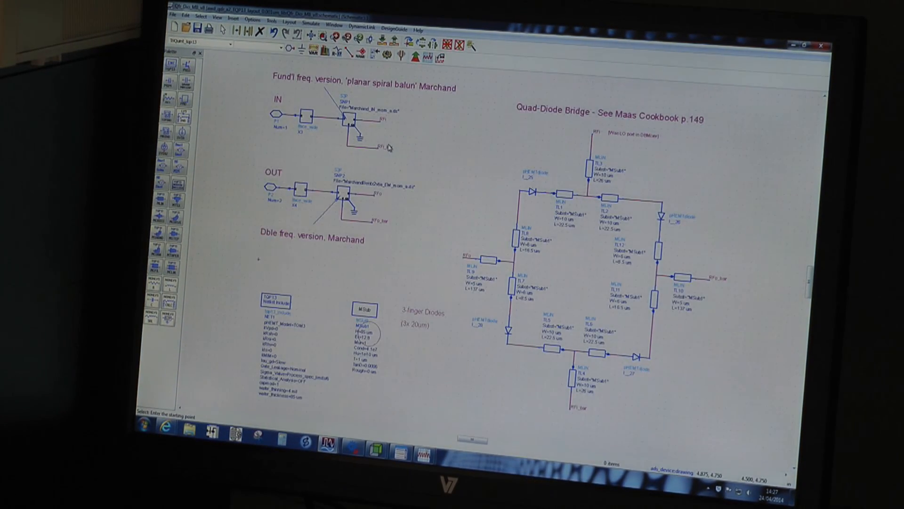
mouse_move(483, 216)
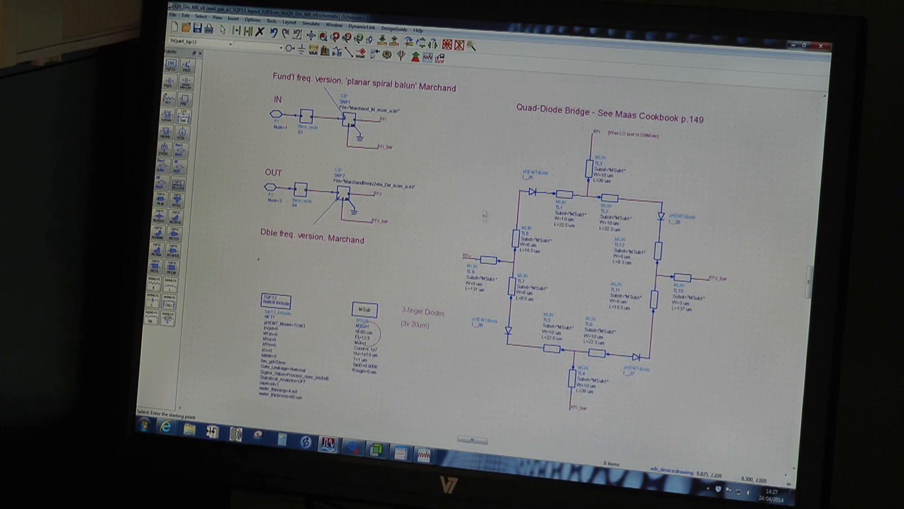